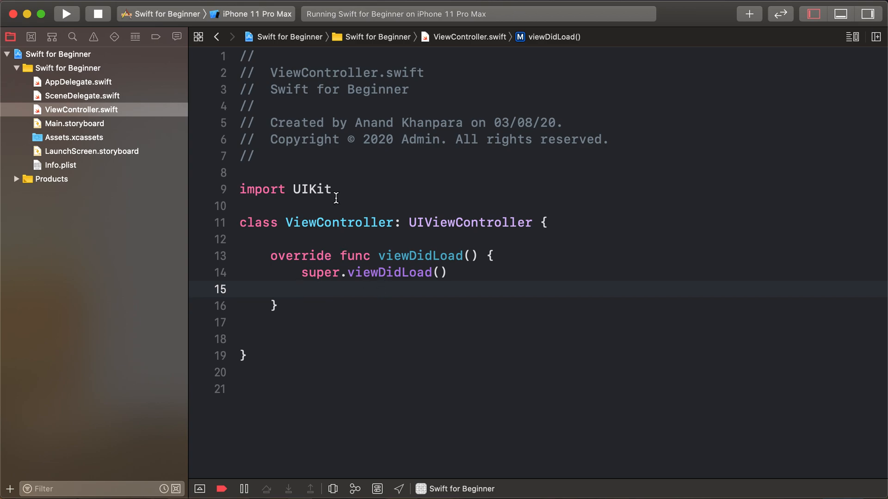
# Import MapKit at the top of ViewController.swift.
pyautogui.write('i')
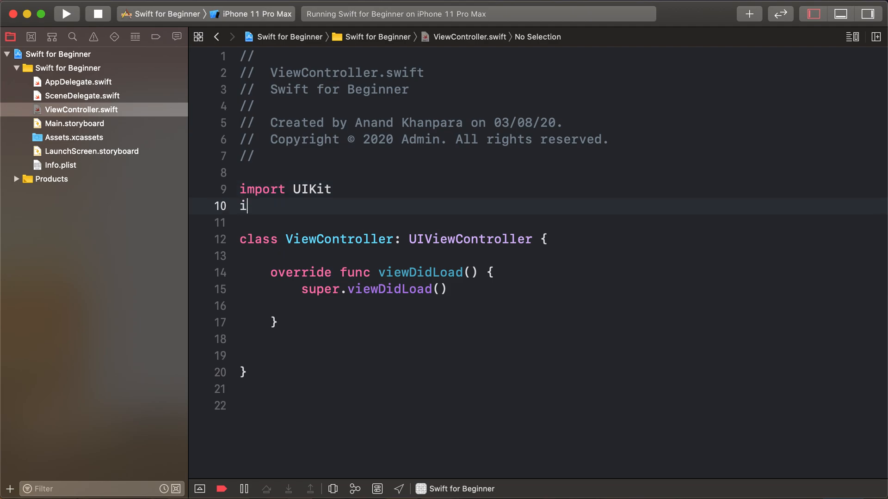
pyautogui.write('mo')
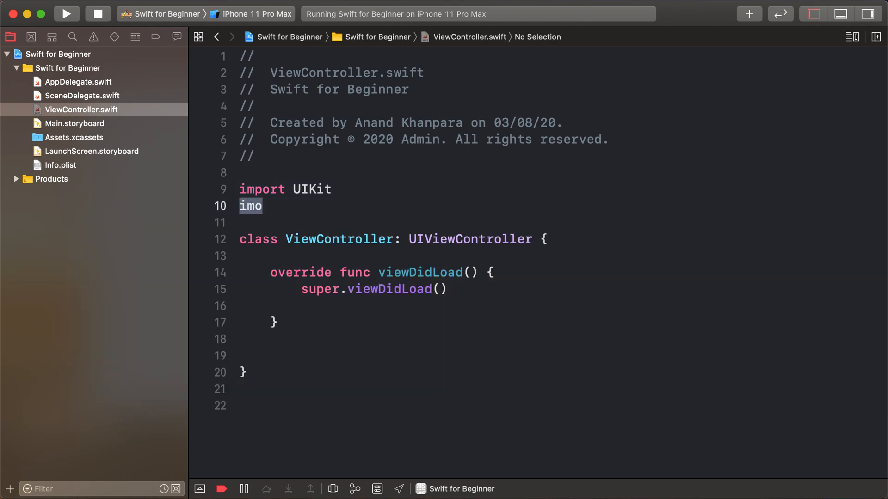
pyautogui.press('backspace')
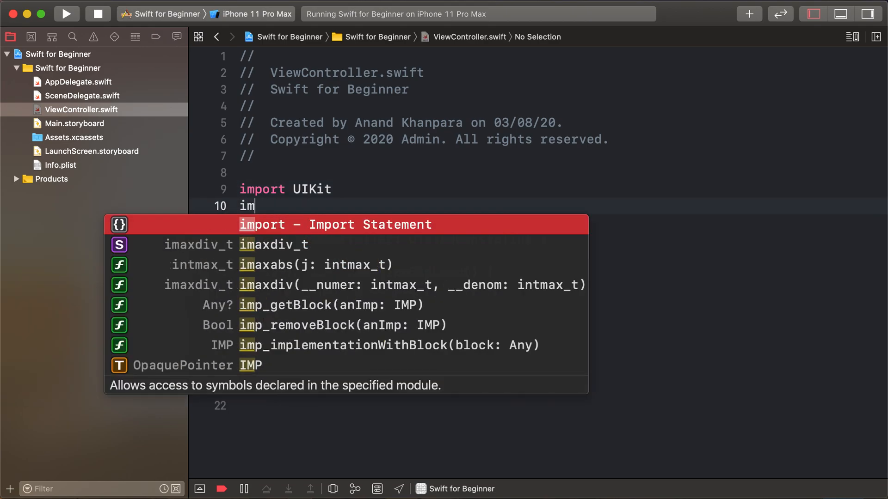
pyautogui.write('port MapKit')
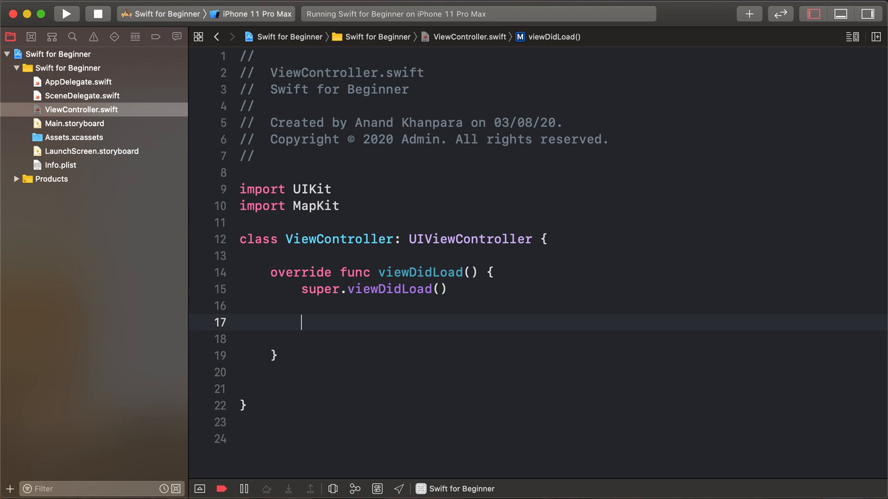
# In viewDidLoad create a full-screen MKMapView and add it as a subview.
pyautogui.write('let mao')
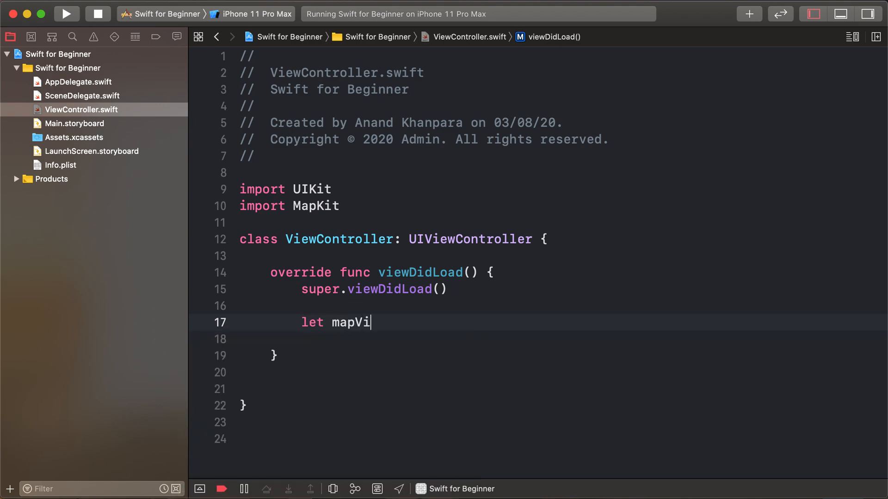
pyautogui.write('ew = MKMapView')
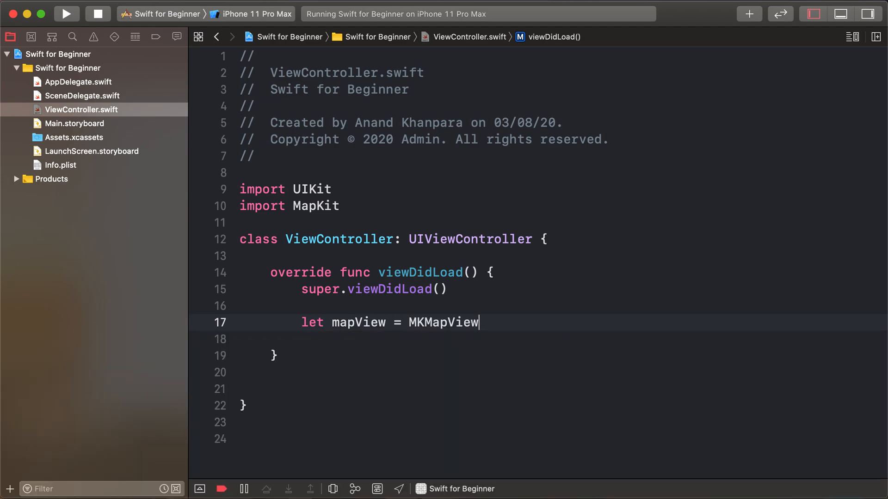
pyautogui.write('(frame: CGRect)')
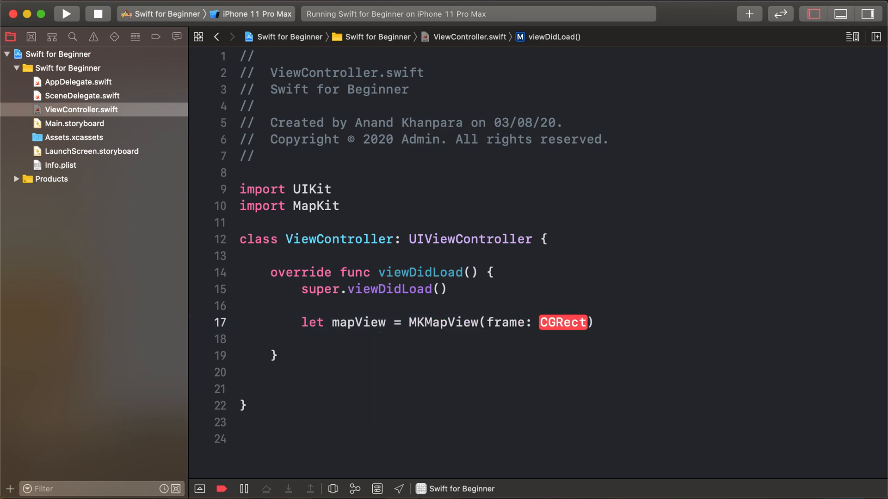
pyautogui.write('view.bounds')
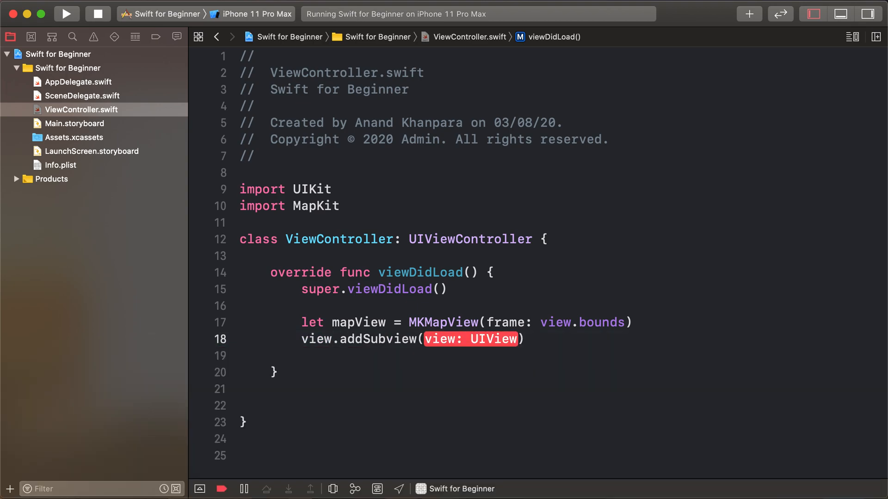
pyautogui.write('map')
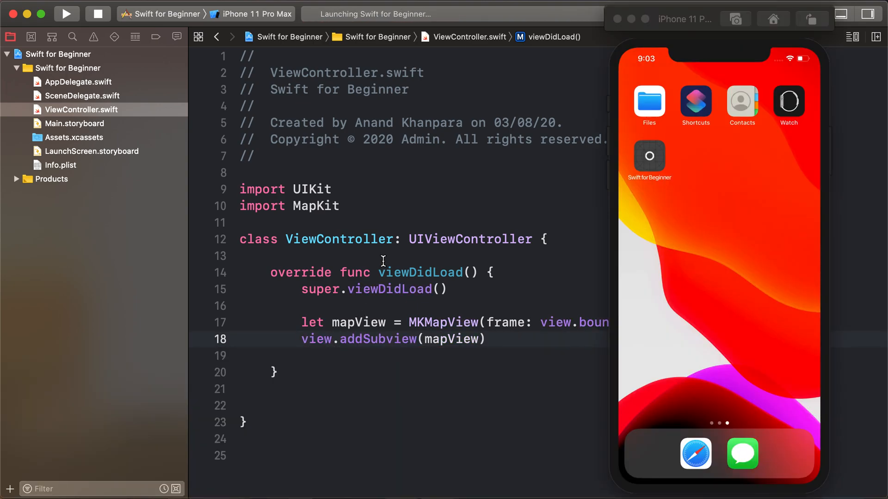
# Run the app in the iPhone 11 Pro Max simulator to show the full-screen map.
pyautogui.click(66, 14)
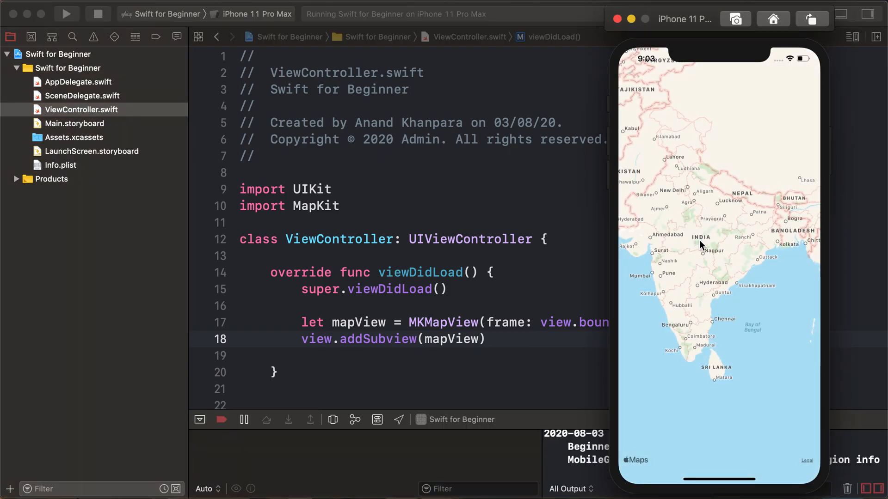
pyautogui.moveTo(742, 390)
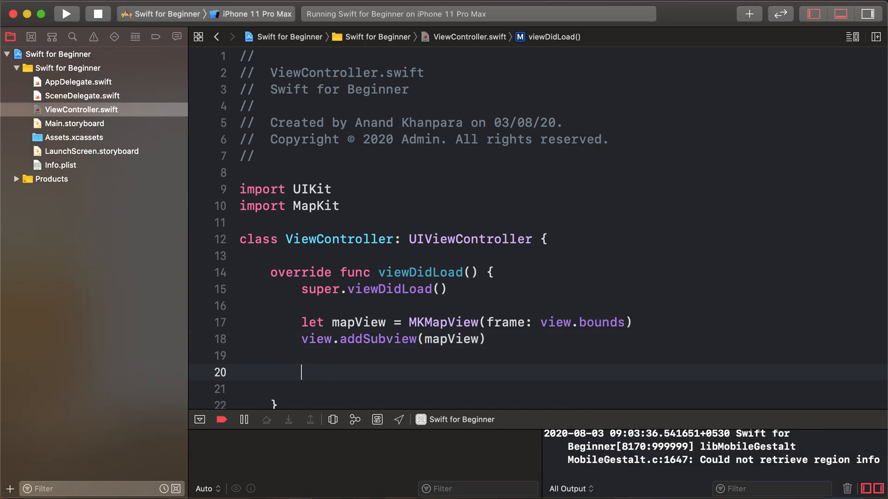
# Create an MKPointAnnotation constant named annotation in viewDidLoad.
pyautogui.write('let')
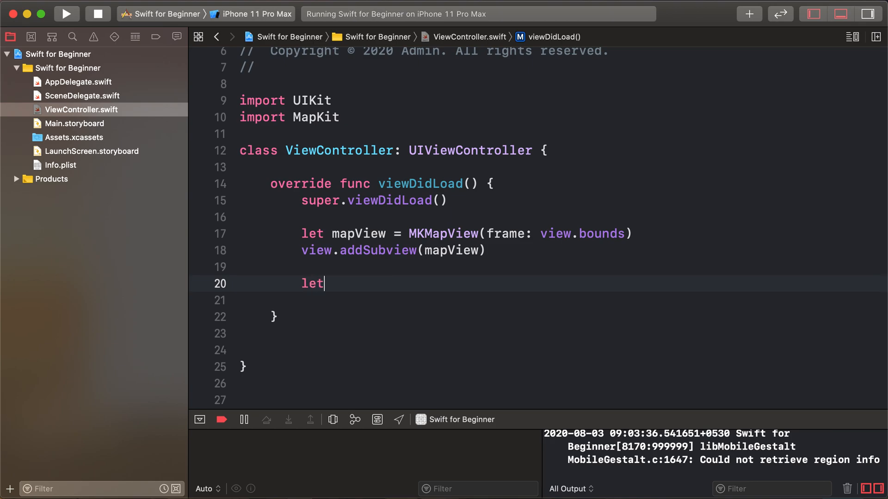
pyautogui.write('ann')
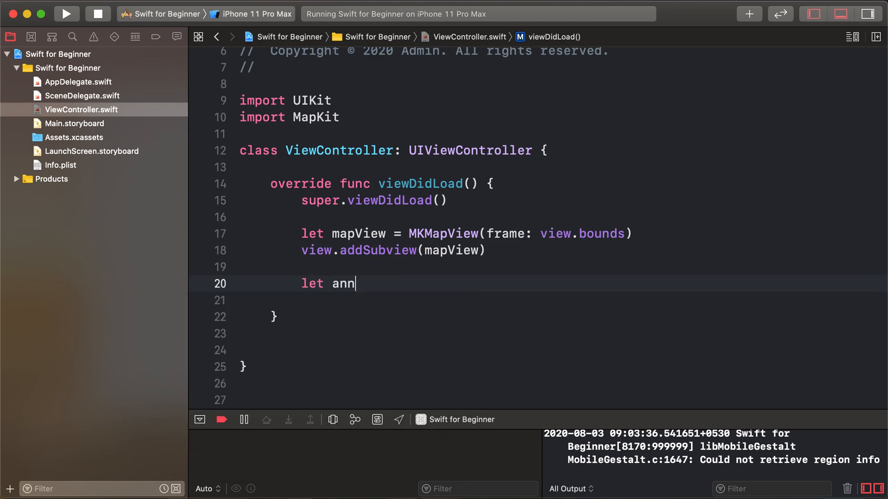
pyautogui.write('otation =')
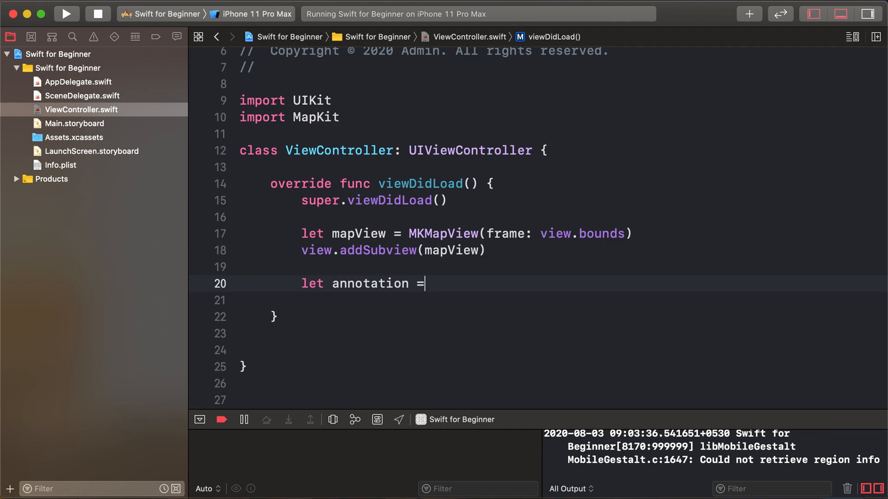
pyautogui.write('MKPointAnnotation(')
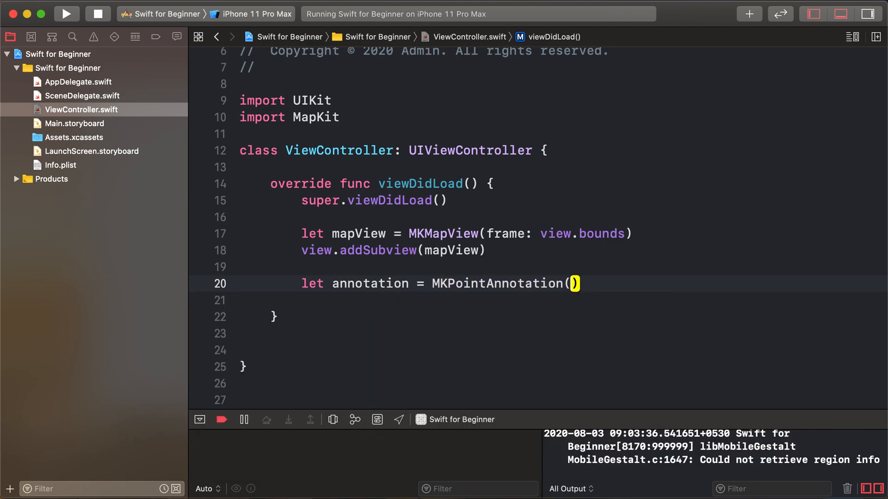
# Start assigning annotation.coordinate with a CLLocationCoordinate2D(latitude:longitude:) placeholder.
pyautogui.write('a')
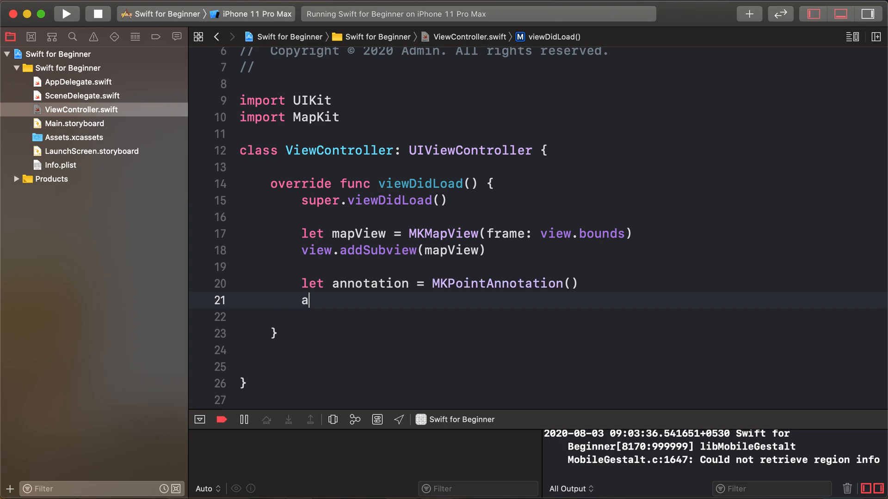
pyautogui.write('nnotation.')
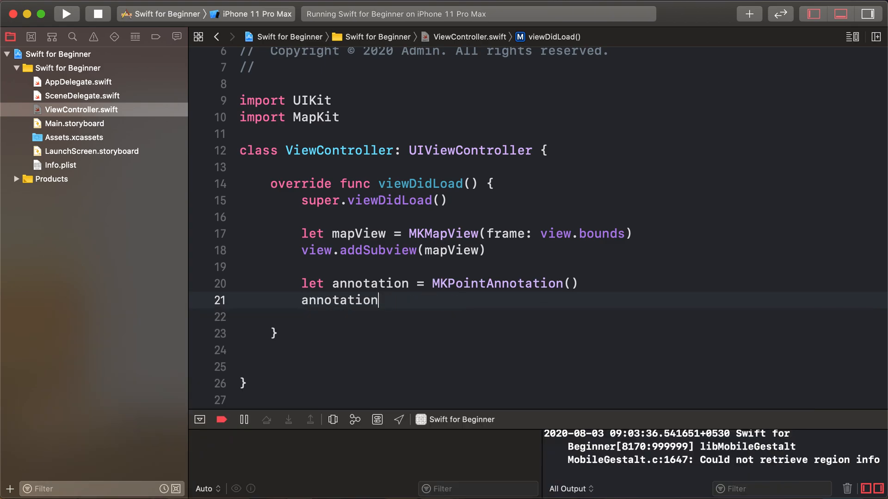
pyautogui.write('.co')
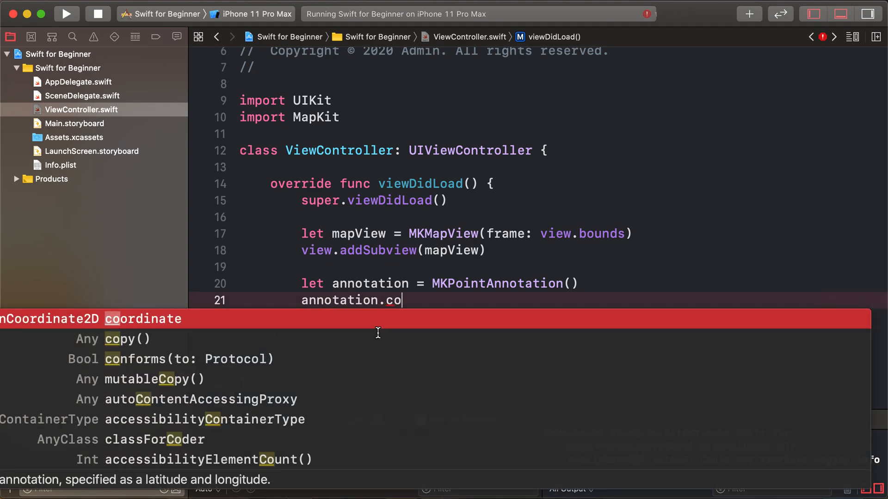
pyautogui.write('oo')
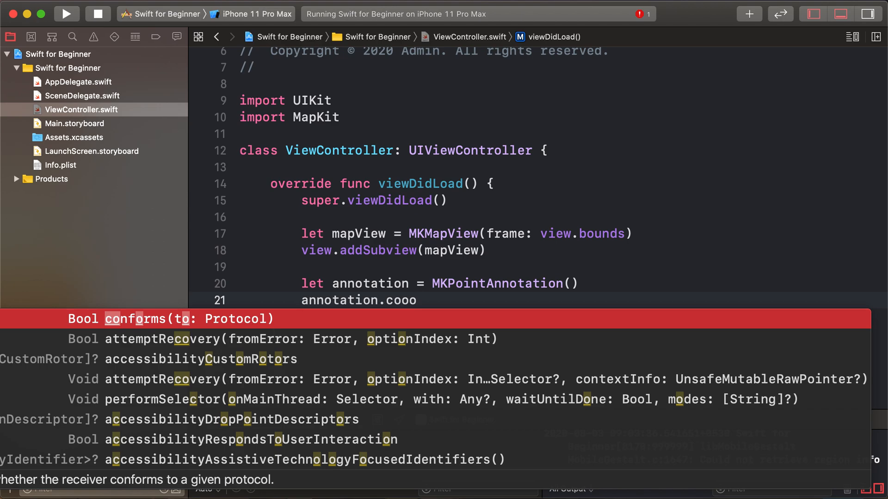
pyautogui.write('rdinate =')
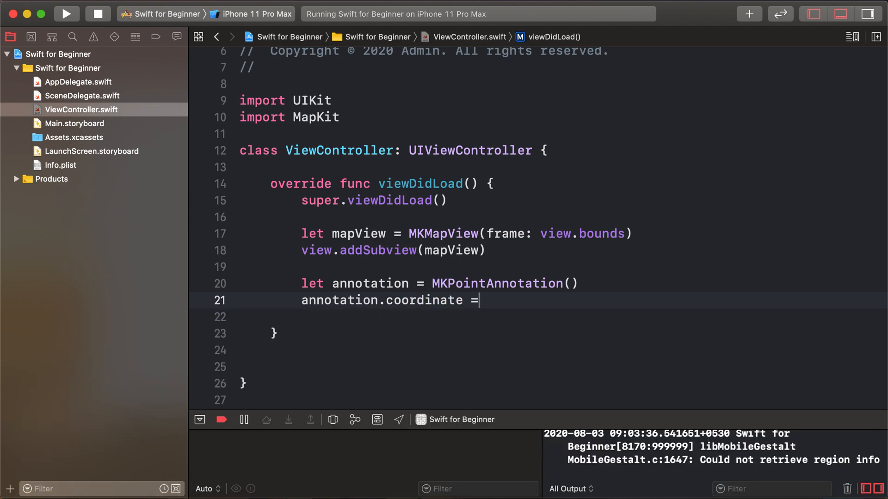
pyautogui.write('CL')
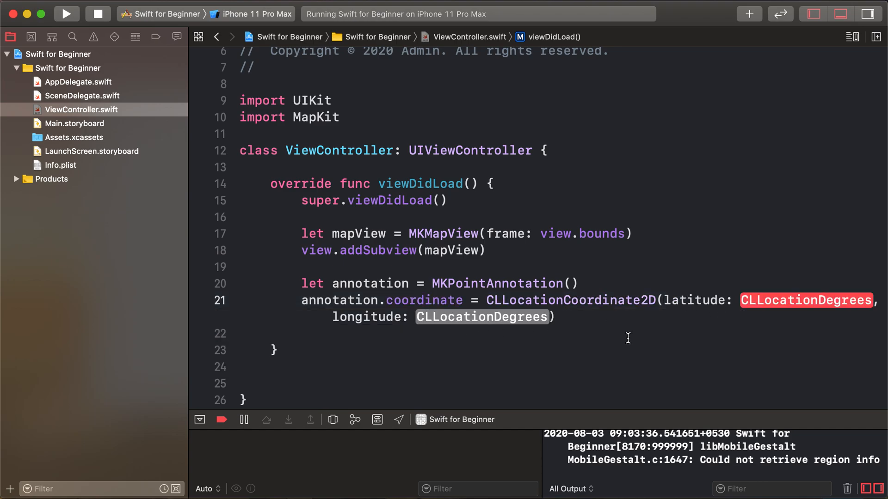
# Copy Apple Campus latitude 37.33182 from the Safari result into the annotation's latitude.
pyautogui.click(864, 245)
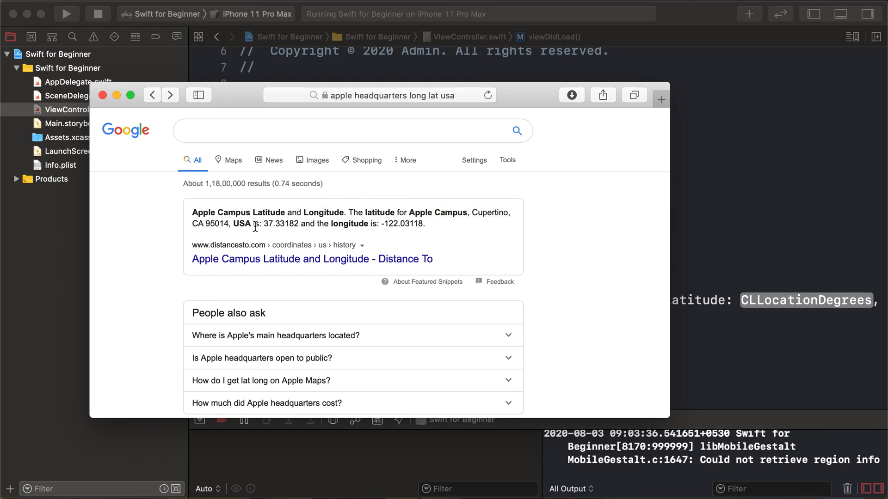
pyautogui.moveTo(262, 228)
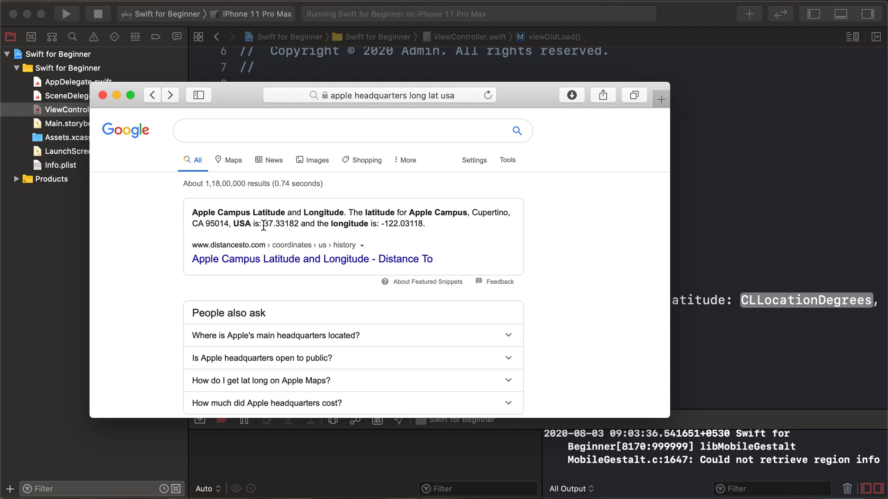
pyautogui.doubleClick(280, 223)
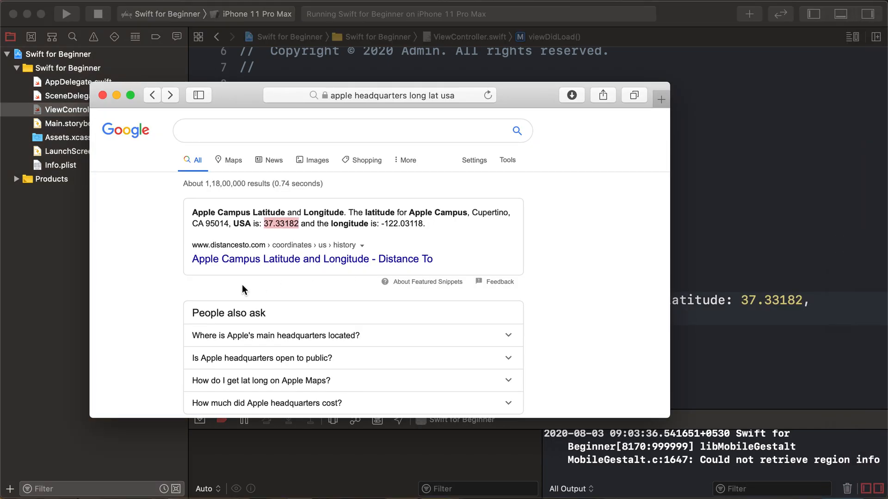
pyautogui.doubleClick(394, 223)
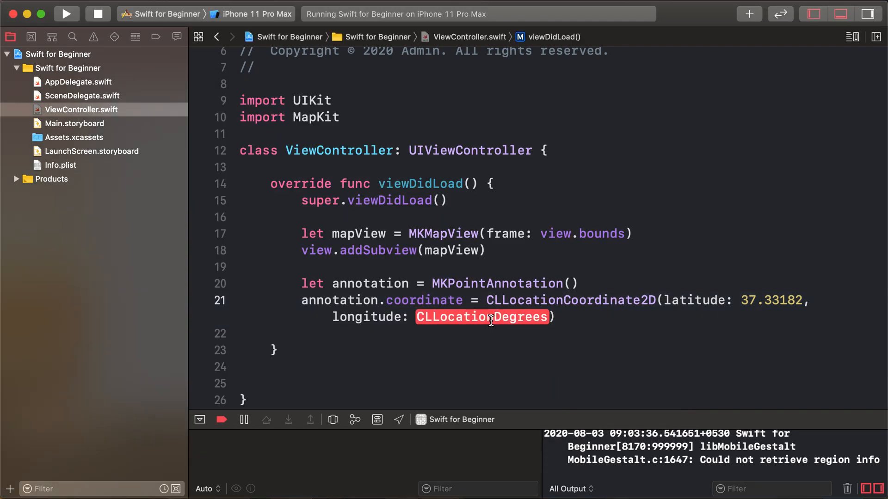
# Set longitude -122.03118, title 'Apple Campus, Cupertino, CA 95014, USA', and add the annotation to mapView.
pyautogui.write('-122.03118')
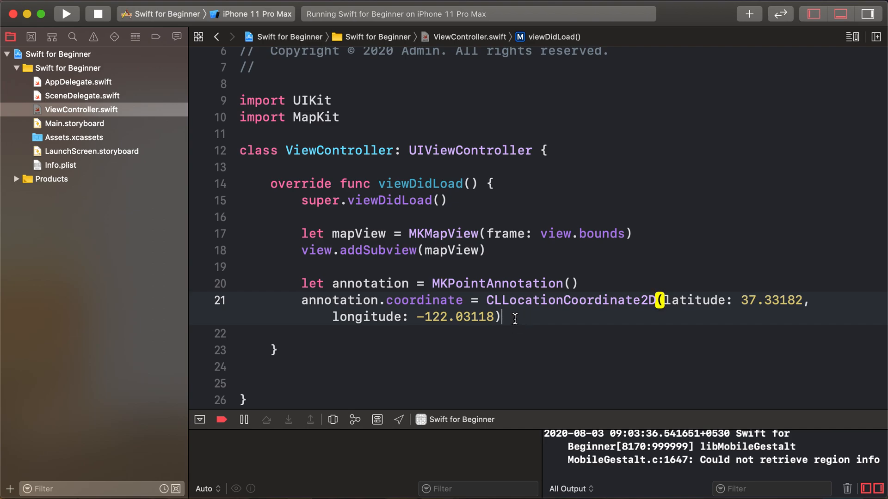
pyautogui.write('annotation.title')
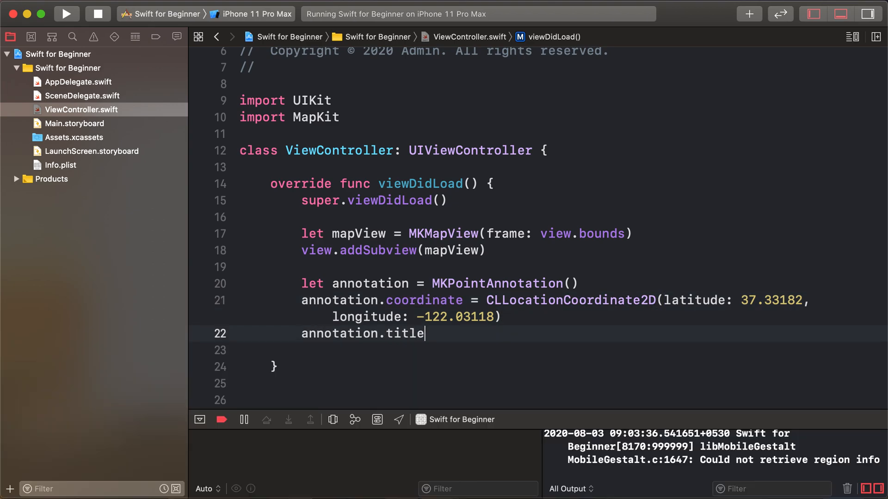
pyautogui.write('= "')
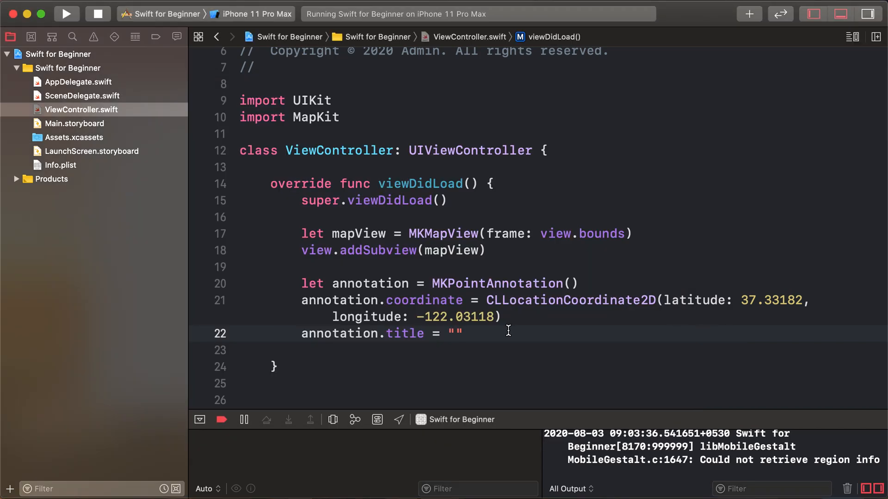
pyautogui.write('Apple Campus, Cupertino, CA 95014, USA')
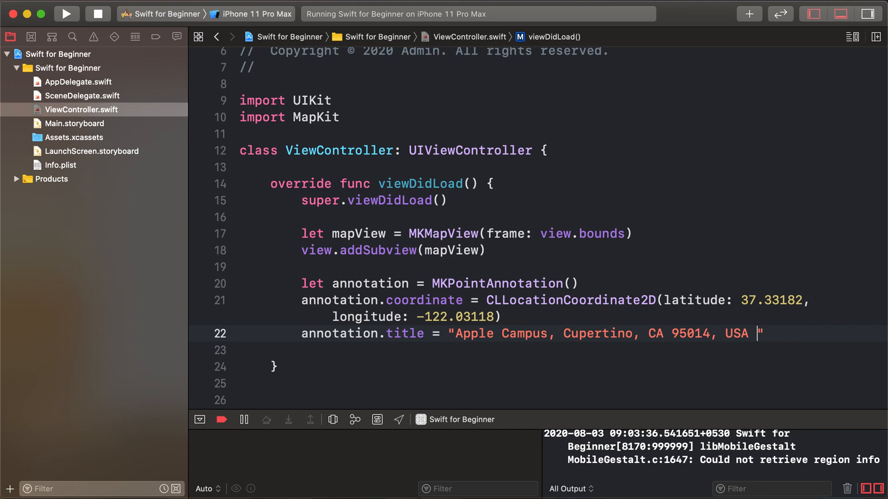
pyautogui.write('mapView.addAnnotation(annotation')
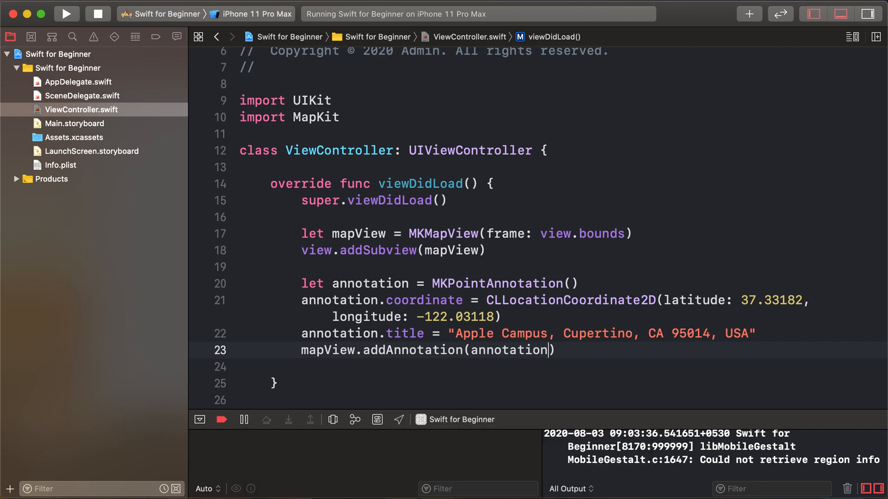
# Rebuild and run the app to see the Apple Campus pin near Cupertino in the simulator.
pyautogui.click(66, 14)
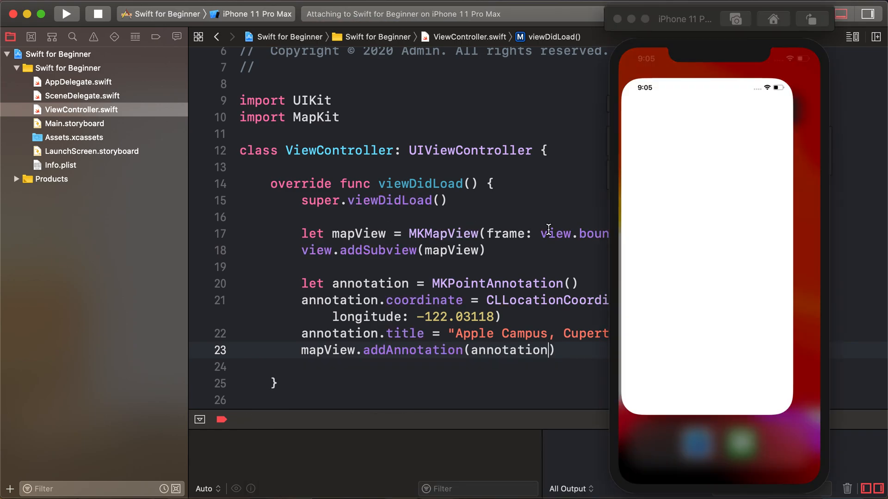
pyautogui.click(67, 14)
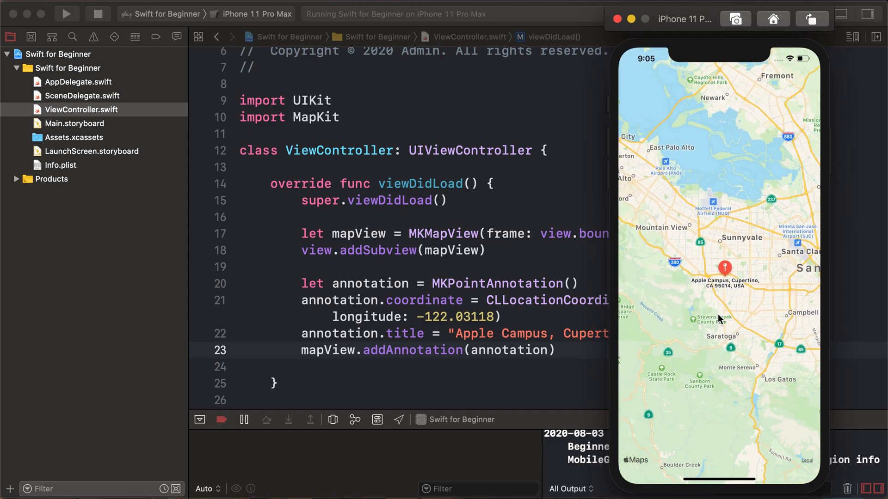
pyautogui.moveTo(725, 281)
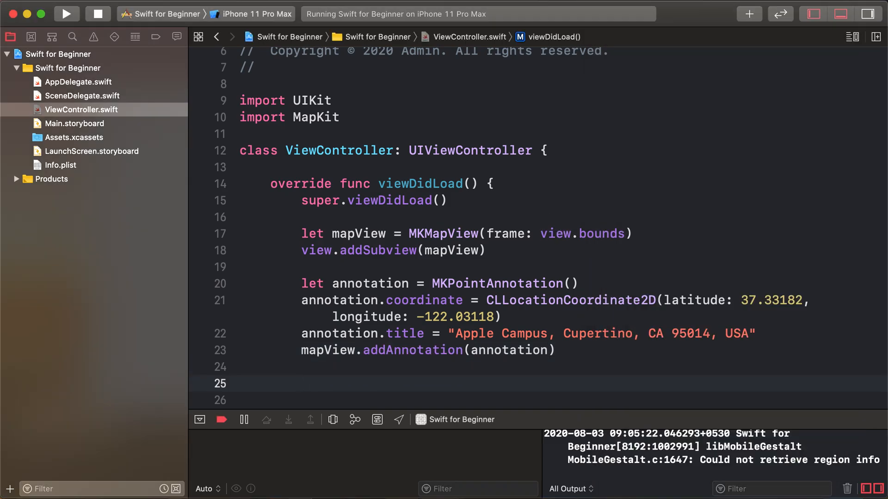
# Add a mapView.setRegion call and begin a region constant from MKCoordinateRegion(center:span:).
pyautogui.write('mapView.setRegion(region: MKCoordinateRegion, animated: Bool')
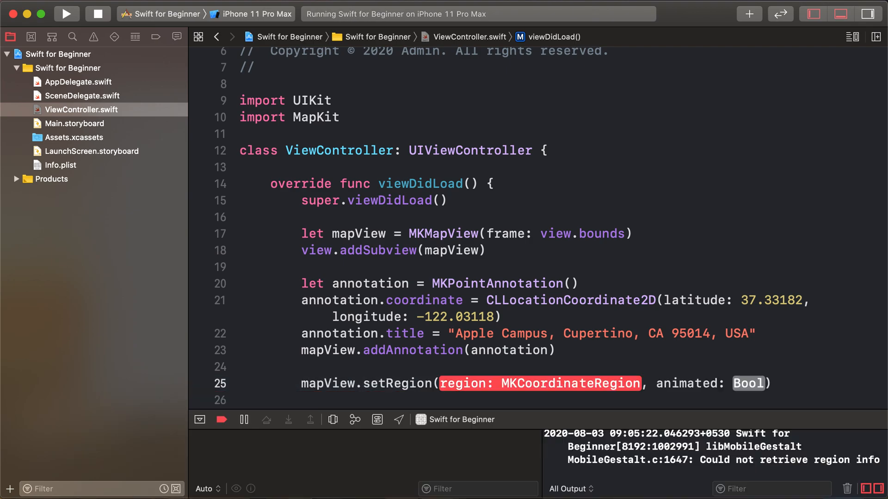
pyautogui.scroll(-3)
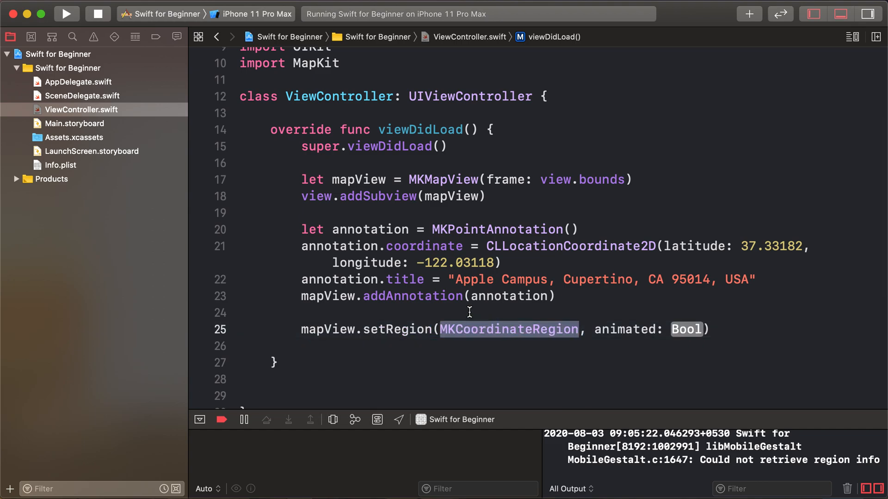
pyautogui.write('let regio')
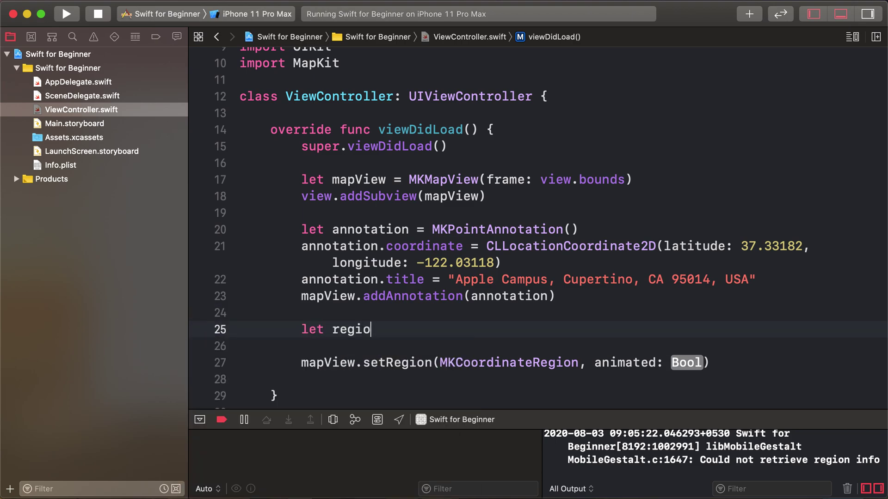
pyautogui.write('n = MKCoordinateRegion')
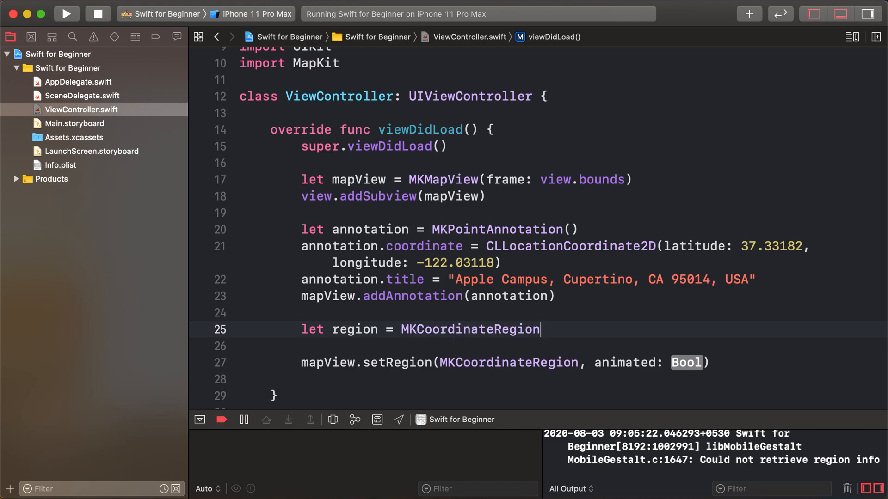
pyautogui.write('(')
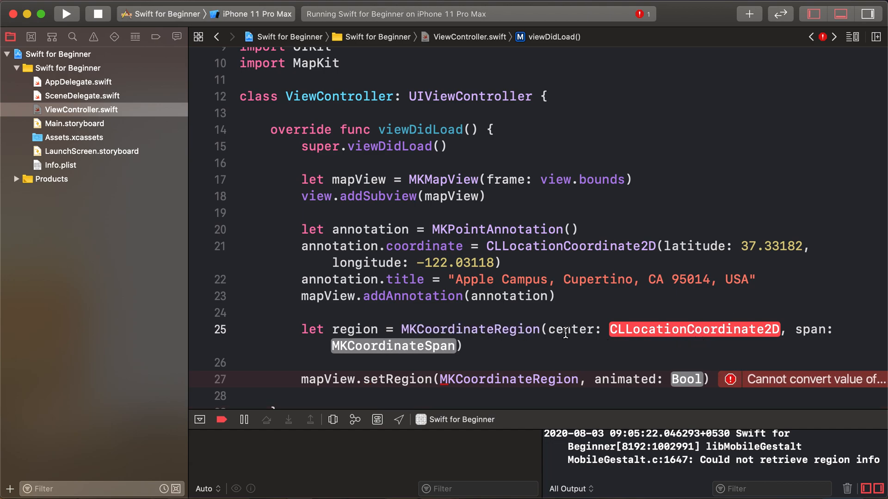
pyautogui.moveTo(475, 290)
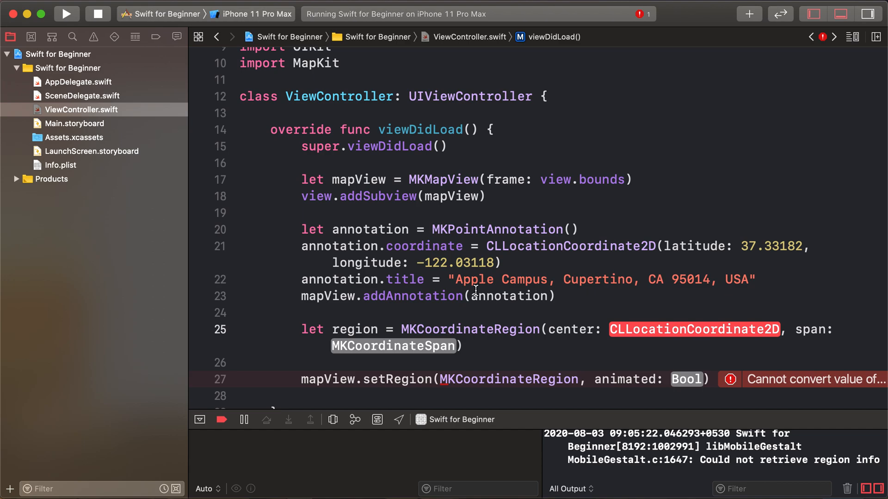
pyautogui.moveTo(503, 246)
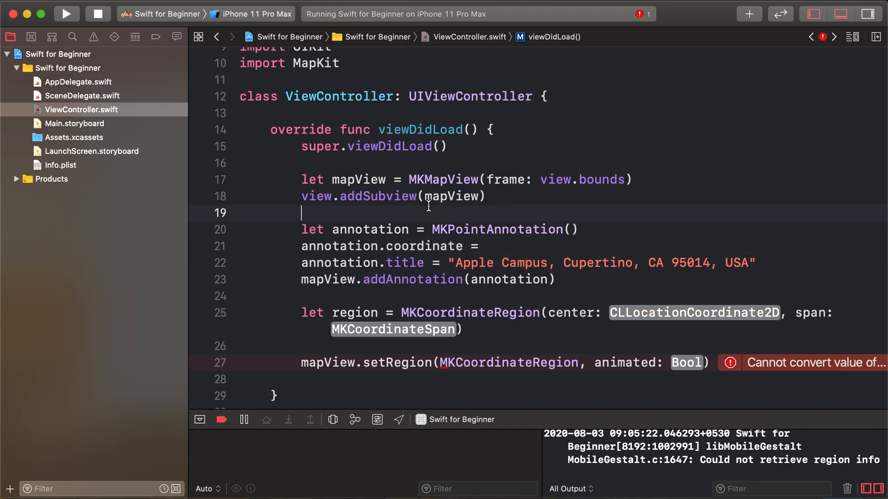
# Define let coordinate = CLLocationCoordinate2D(latitude: 37.33182, longitude: -122.03118) for reuse.
pyautogui.write('let')
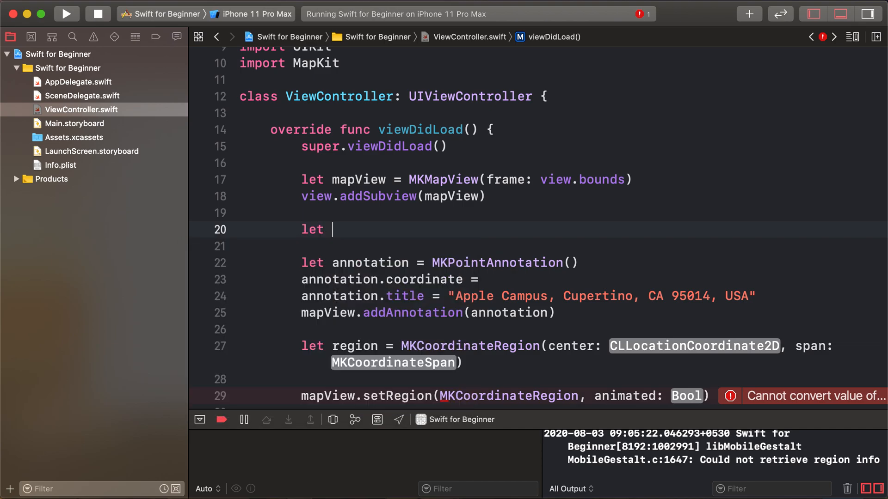
pyautogui.write('coordi')
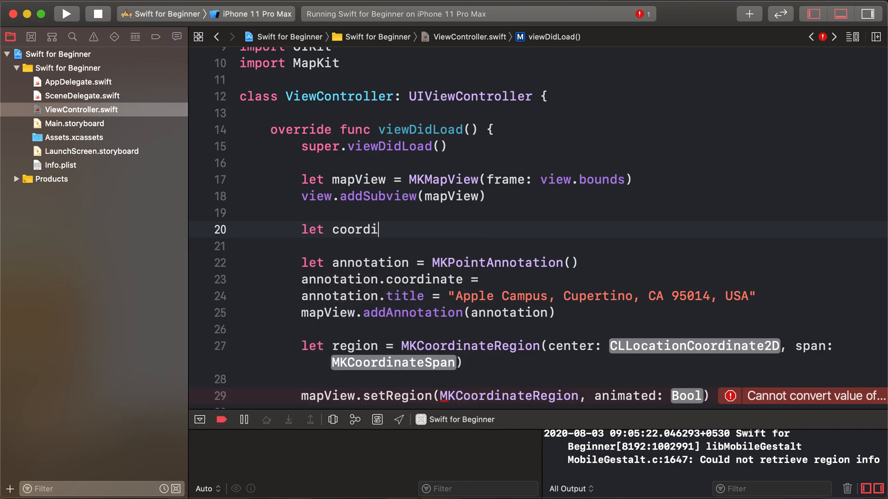
pyautogui.write('nate = CLLocationCoordinate2D(latitude: 37.33182, longitude: -122.03118)')
pyautogui.write('let span')
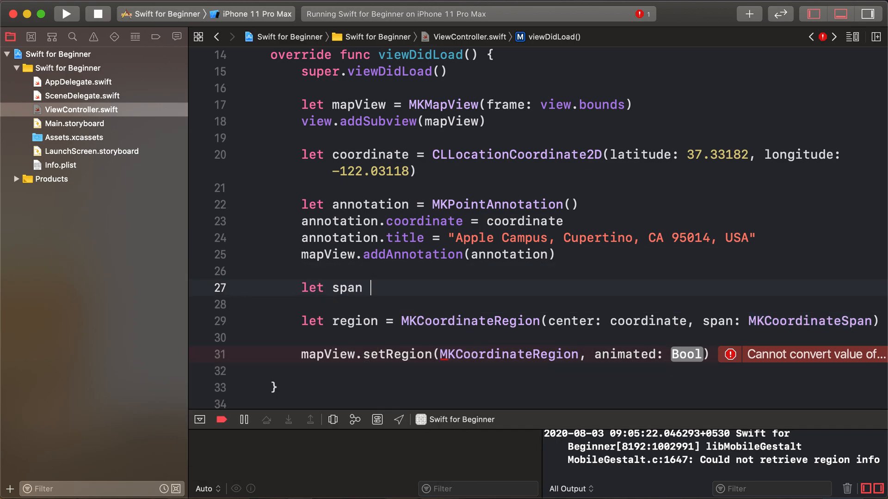
# Define a 0.01-degree MKCoordinateSpan and call setRegion(region, animated: true).
pyautogui.write('= MKCoordinateSpan(latitudeDelta: CLLocationDegrees, longitudeDelta: CLLocationDegrees')
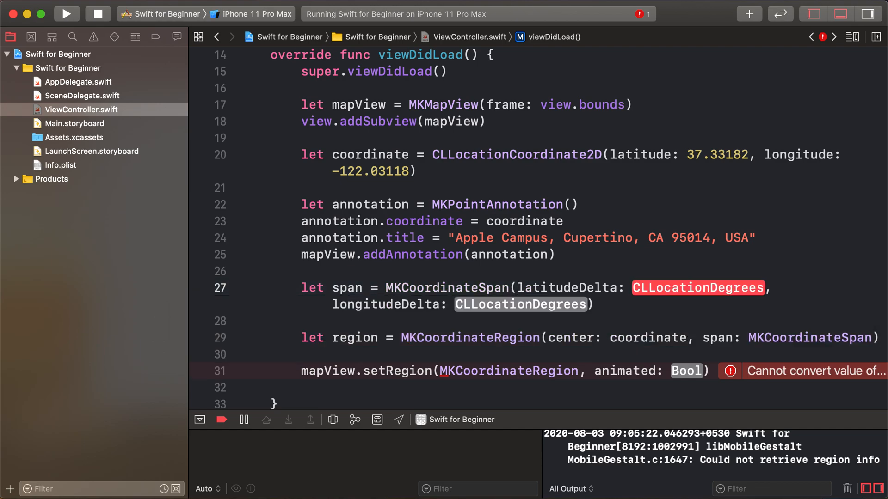
pyautogui.write('0.01')
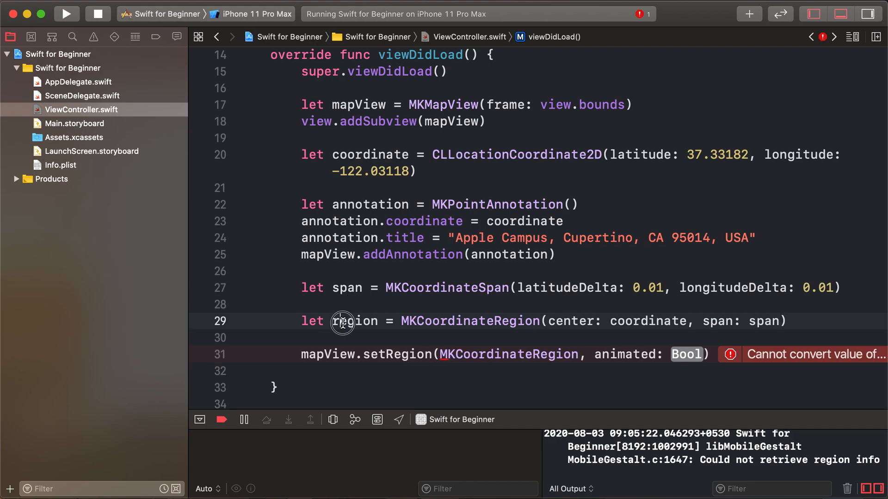
pyautogui.doubleClick(354, 321)
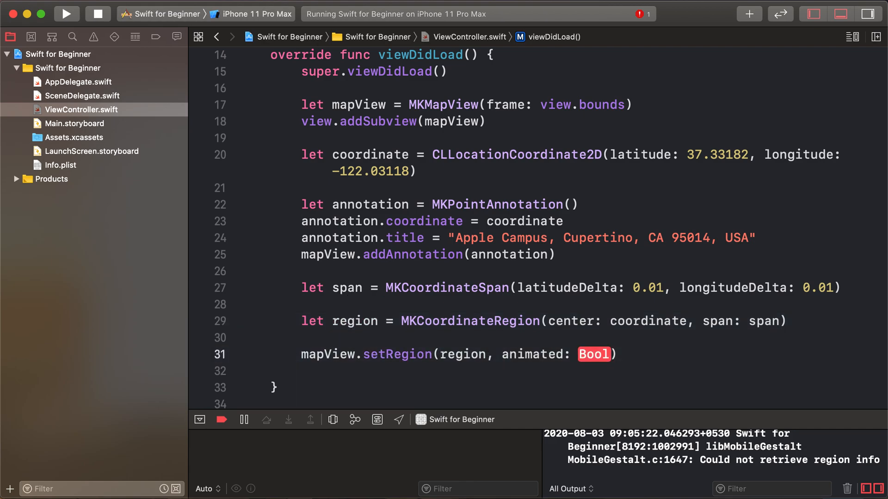
pyautogui.write('true')
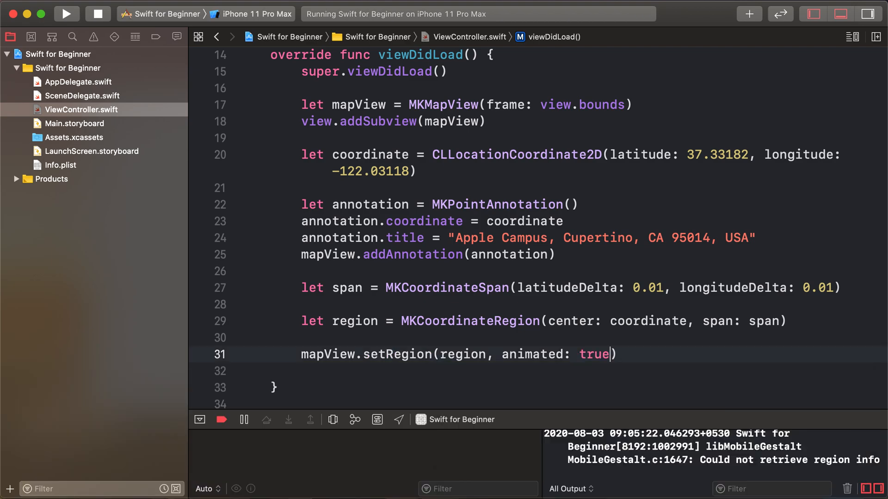
pyautogui.scroll(3)
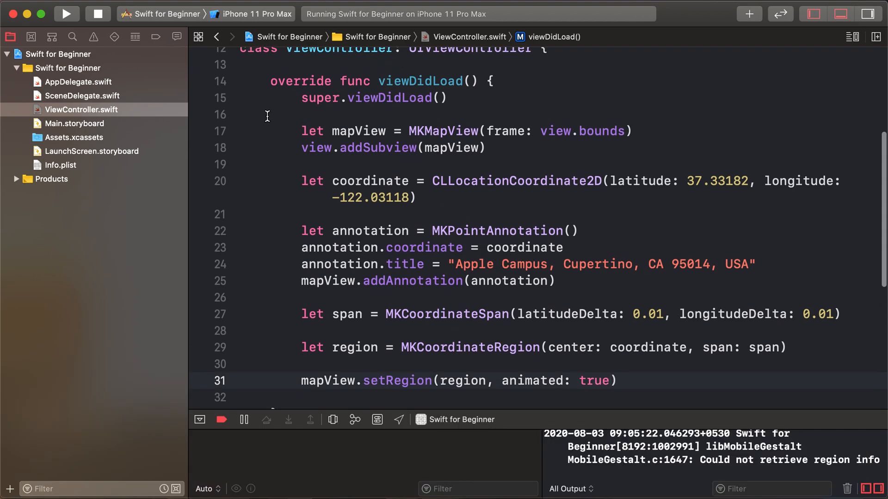
# Rebuild and launch the zoomed-in map app in the simulator.
pyautogui.click(66, 14)
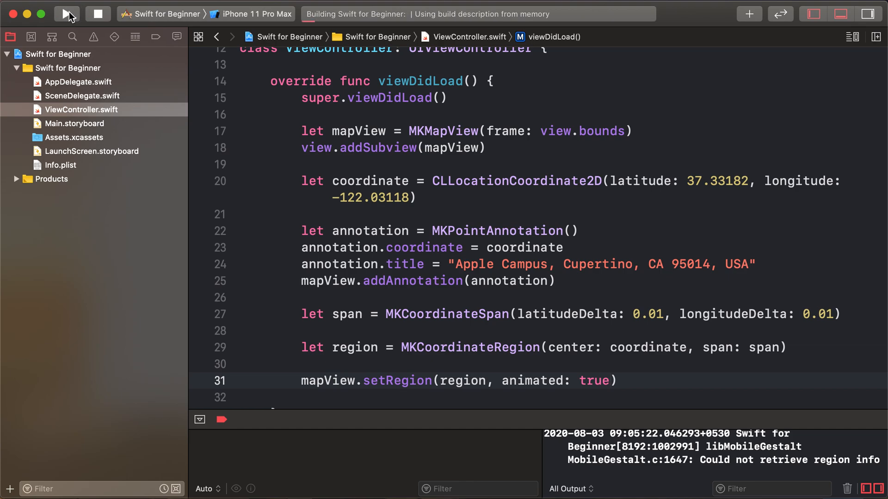
pyautogui.click(66, 14)
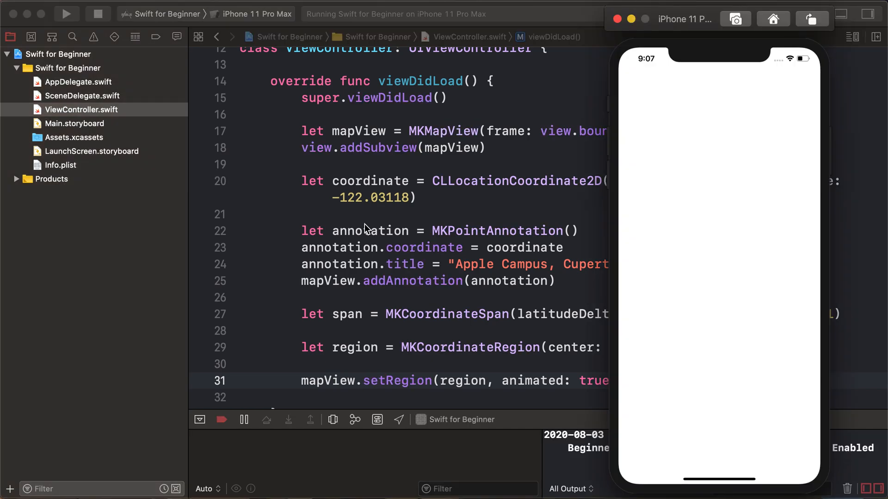